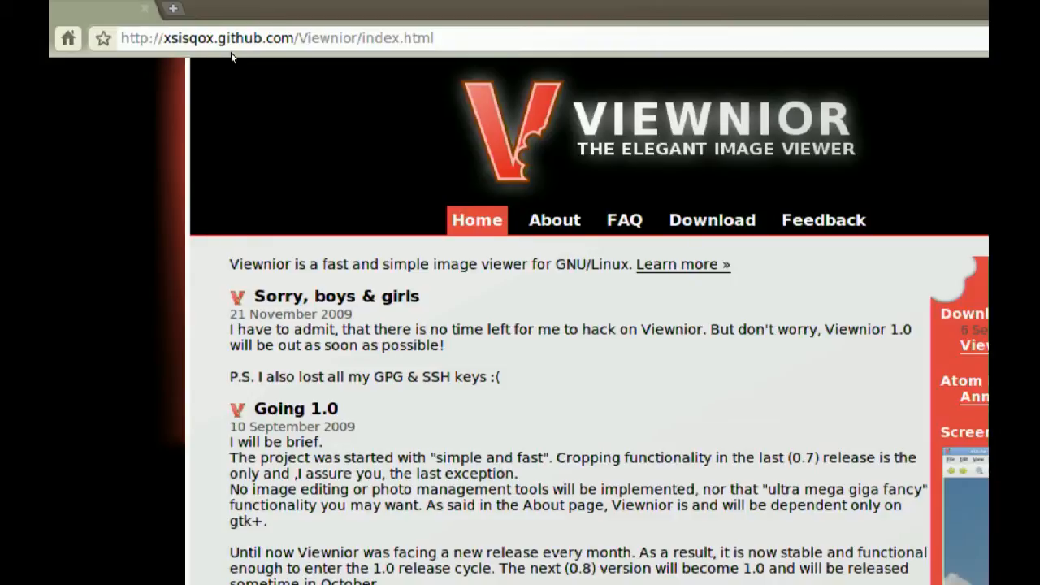
View the Viewnior Download page and scroll through its installation instructions
click(710, 219)
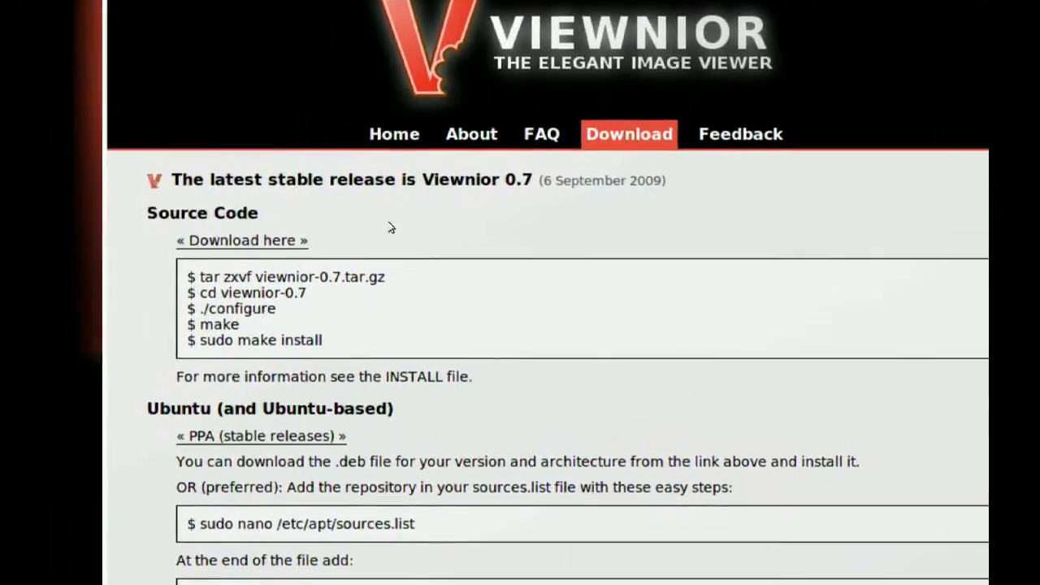
scroll(down, 3)
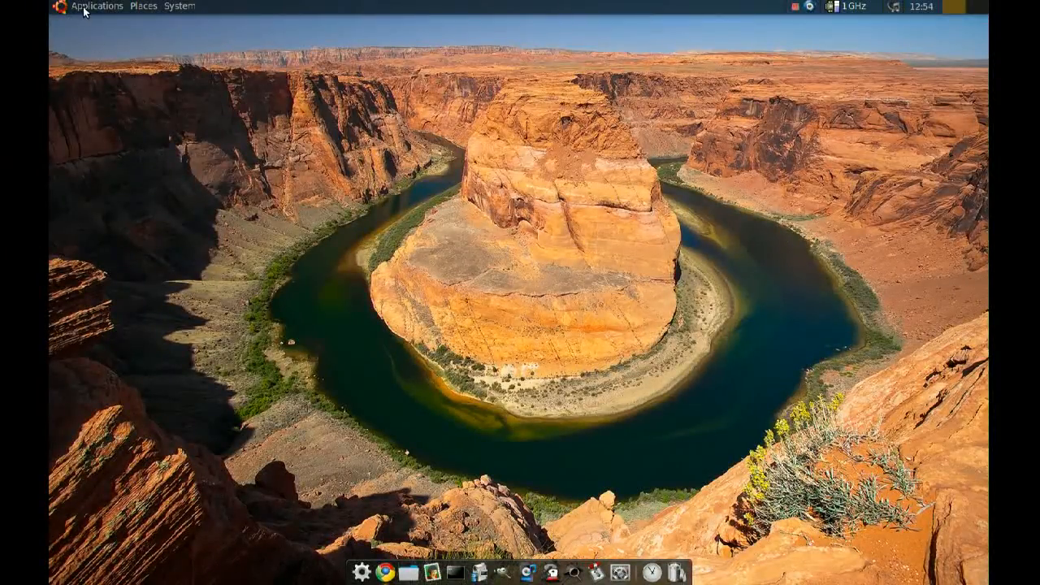
click(94, 6)
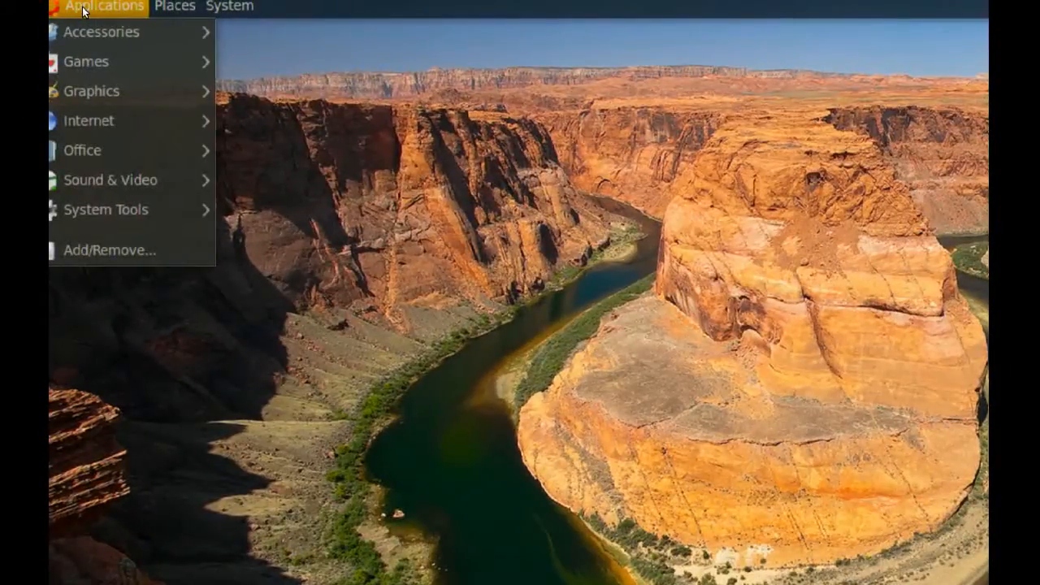
click(92, 91)
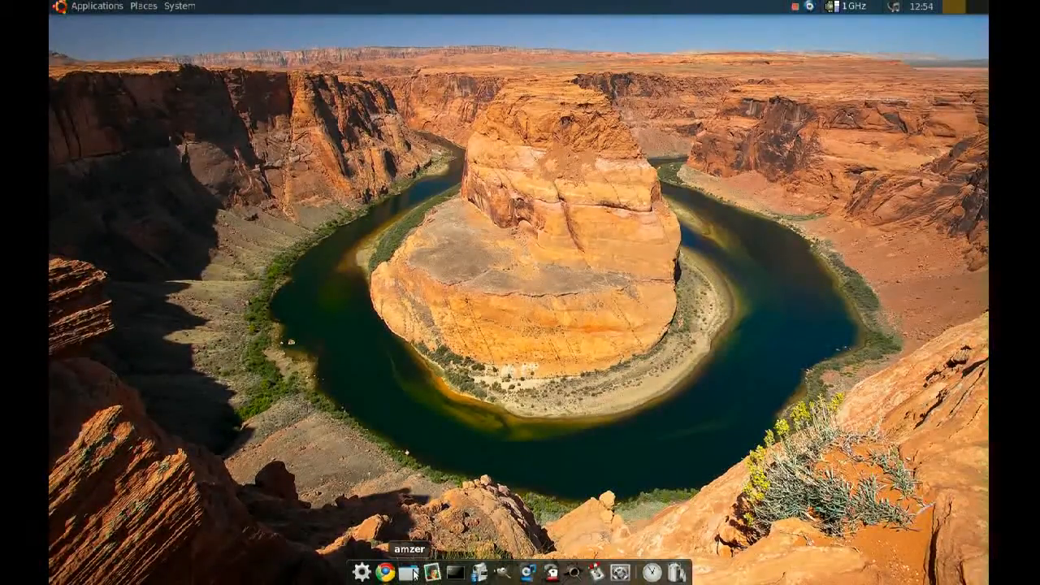
Browse from the home folder into Pictures, then Wallpapers
click(414, 572)
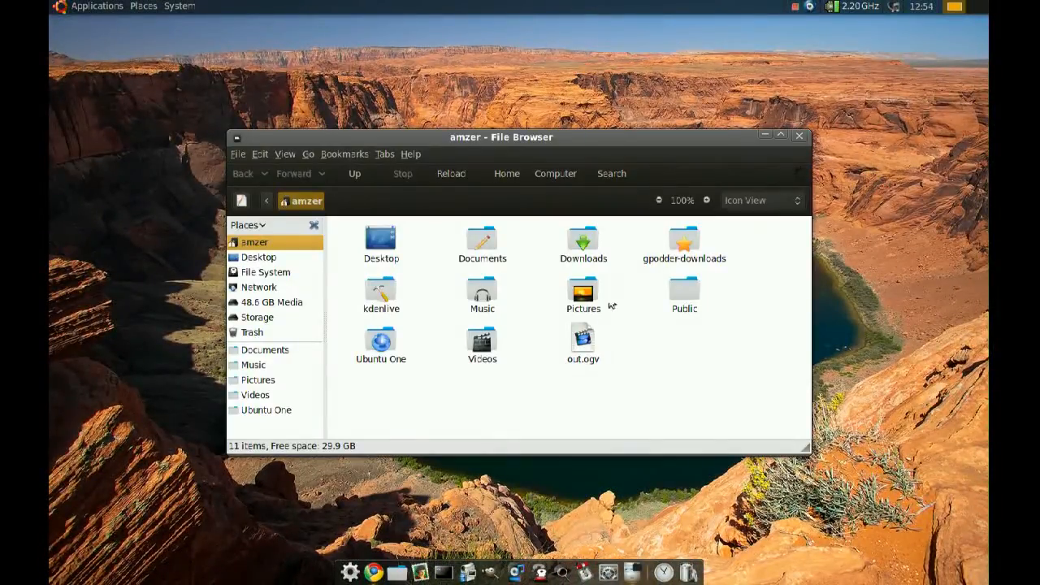
double_click(582, 292)
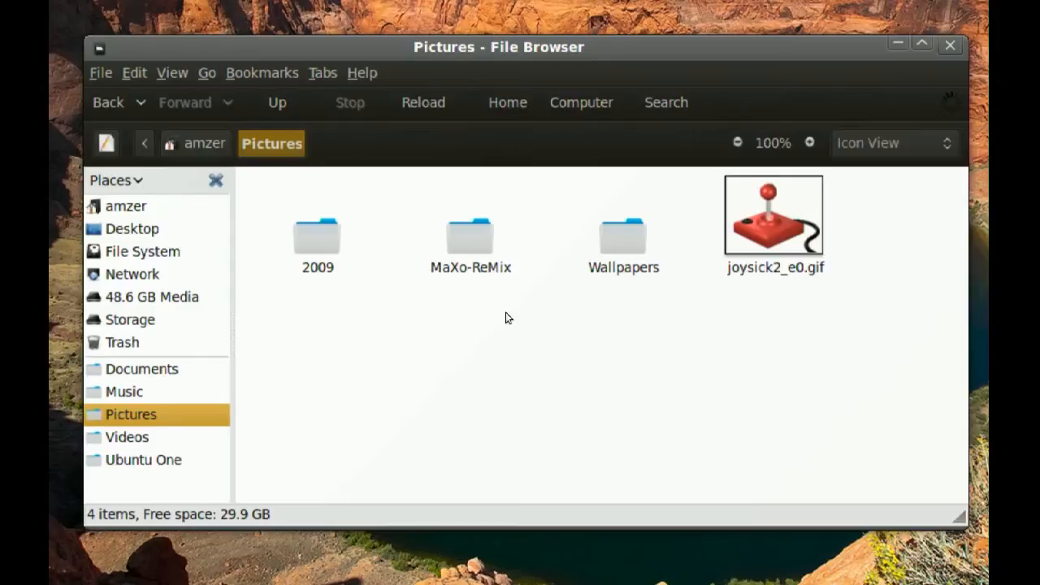
double_click(623, 235)
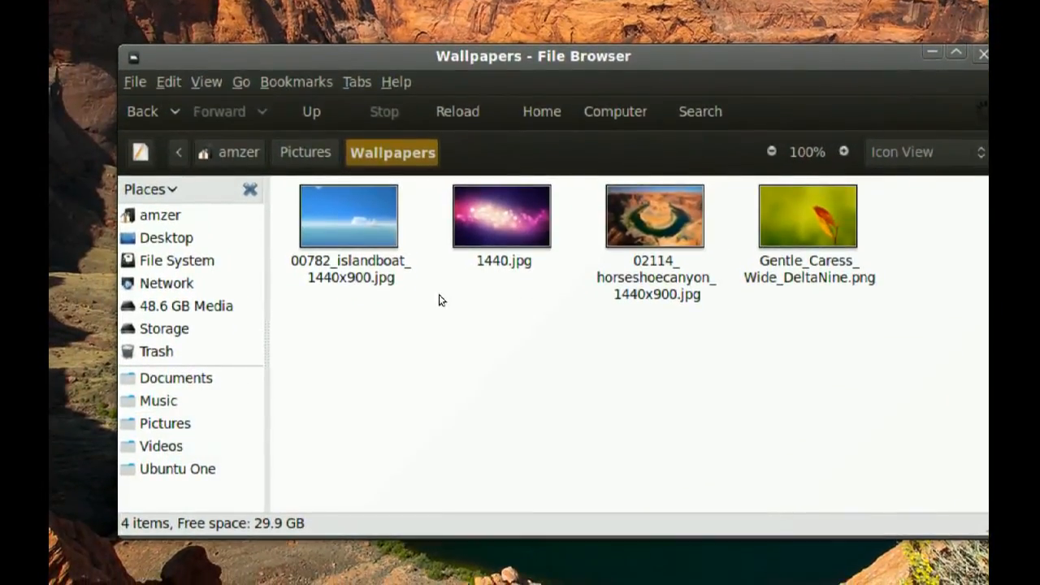
Set Viewnior as the default JPEG app via the island boat picture's Properties
right_click(349, 216)
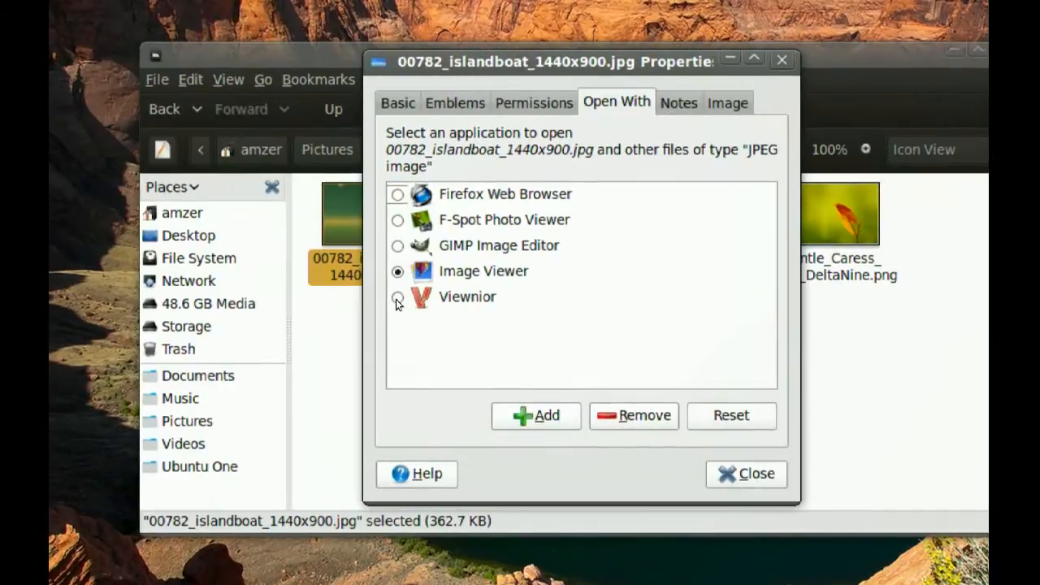
click(397, 297)
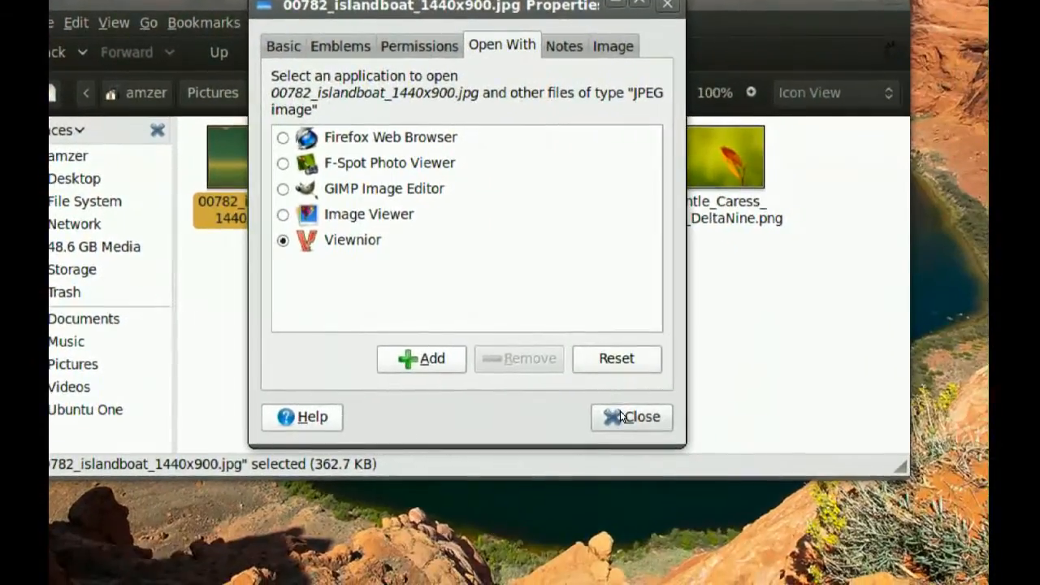
click(632, 415)
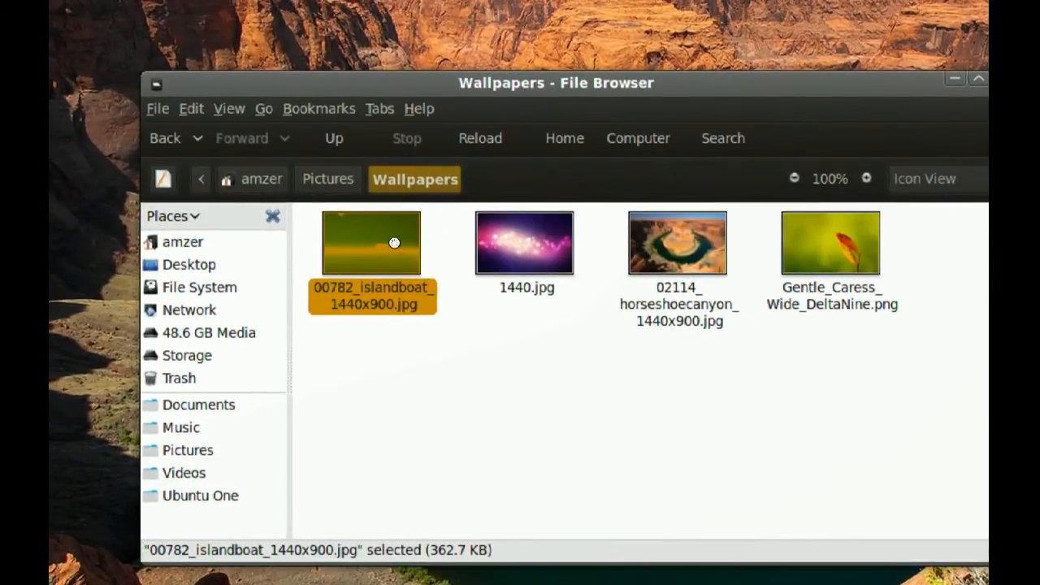
Open 00782_islandboat_1440x900.jpg in Viewnior and zoom in on it
double_click(371, 243)
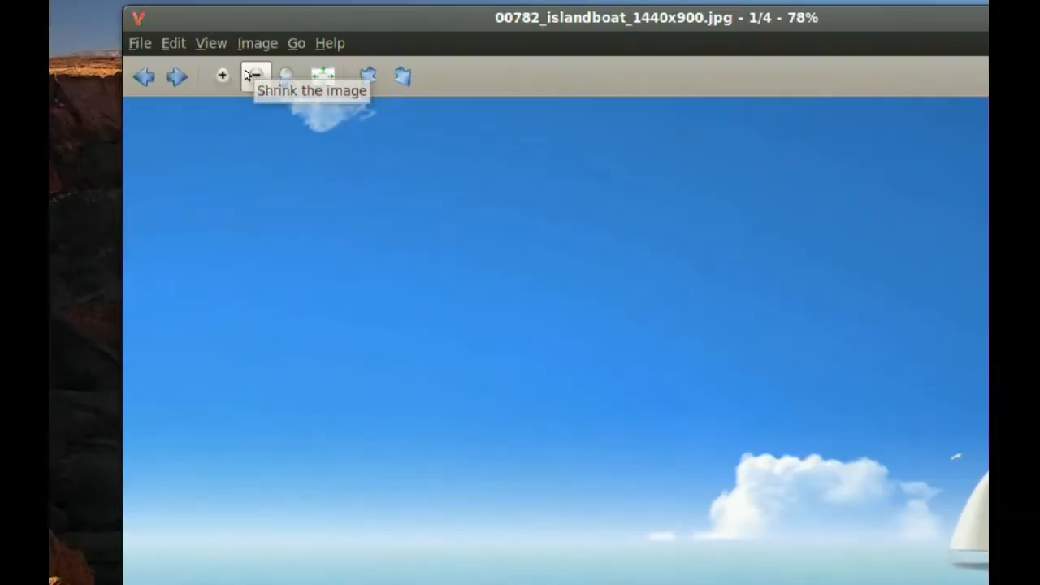
mouse_move(224, 75)
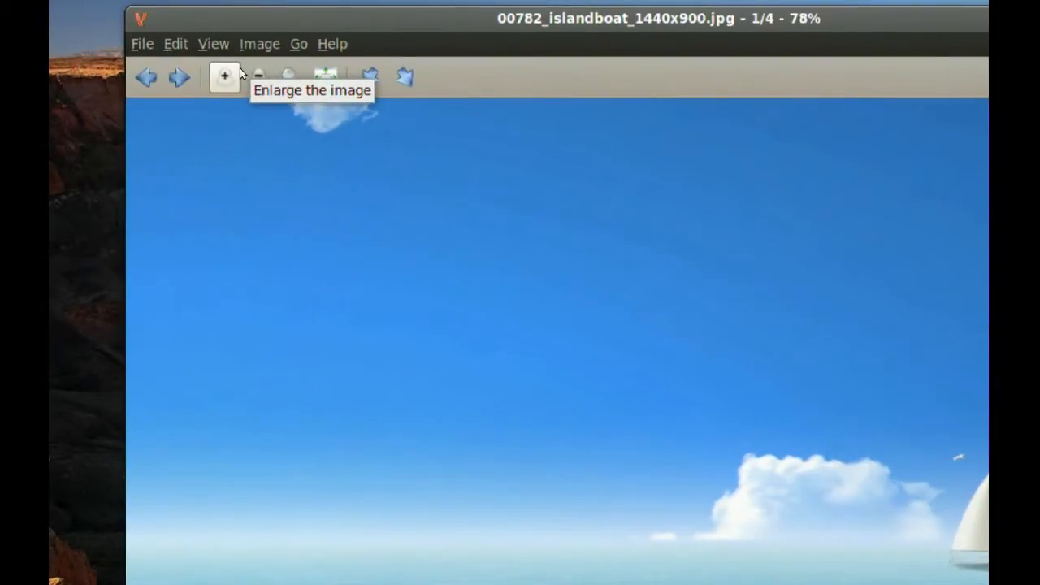
click(259, 44)
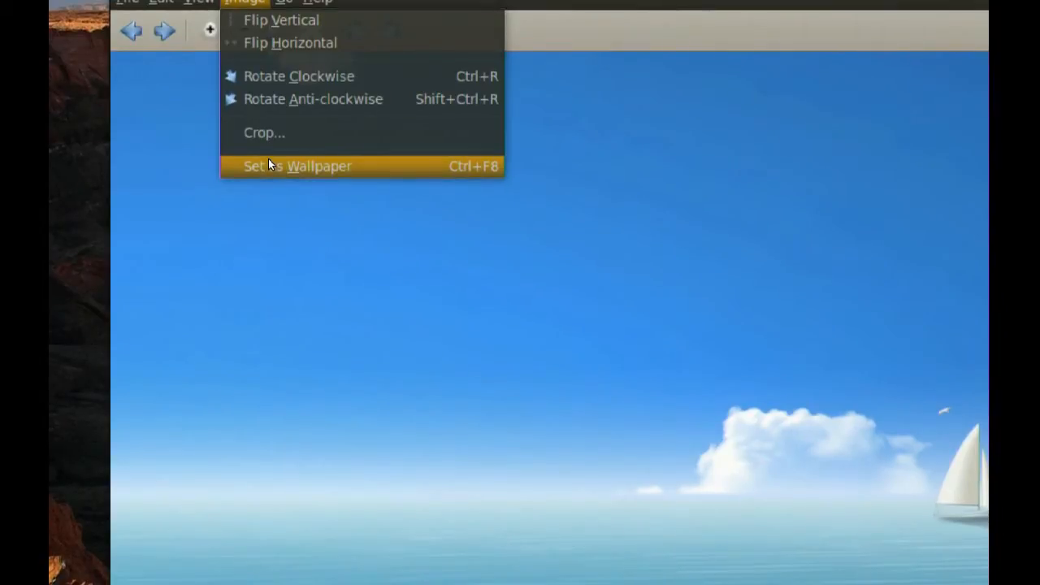
mouse_move(262, 139)
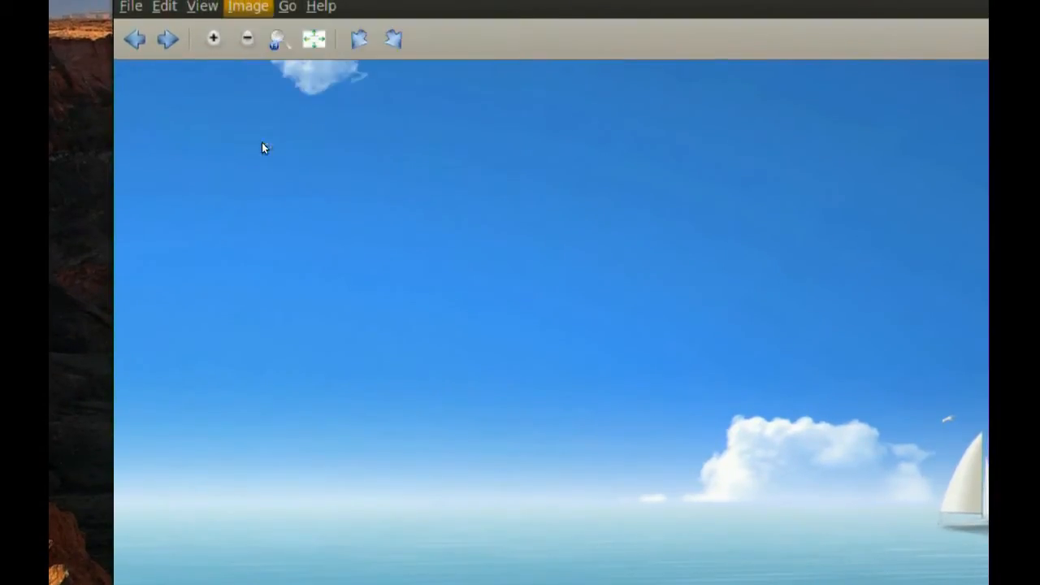
Crop the island boat picture to a 1293 by 720 region
click(248, 7)
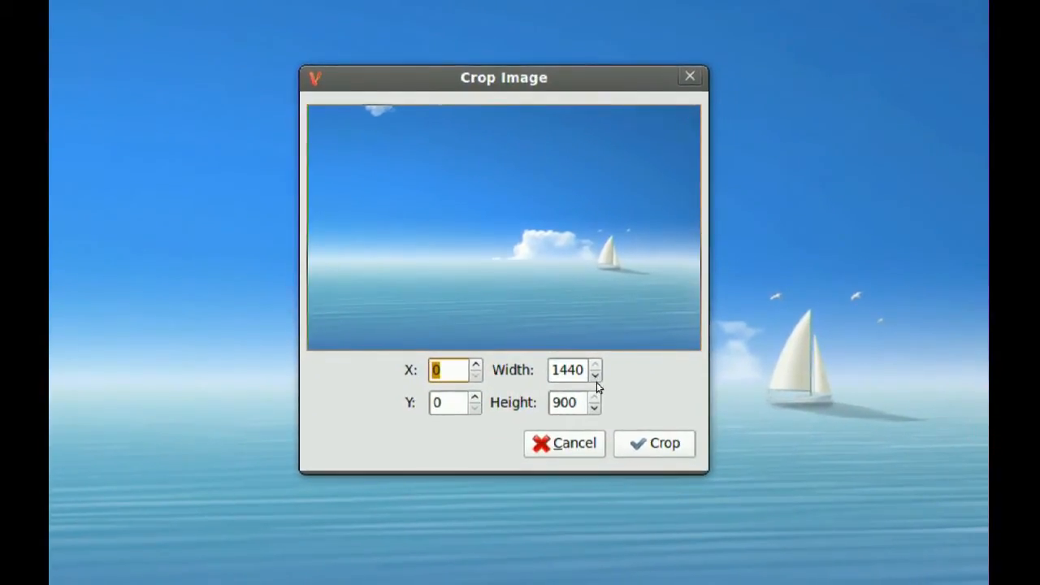
click(595, 376)
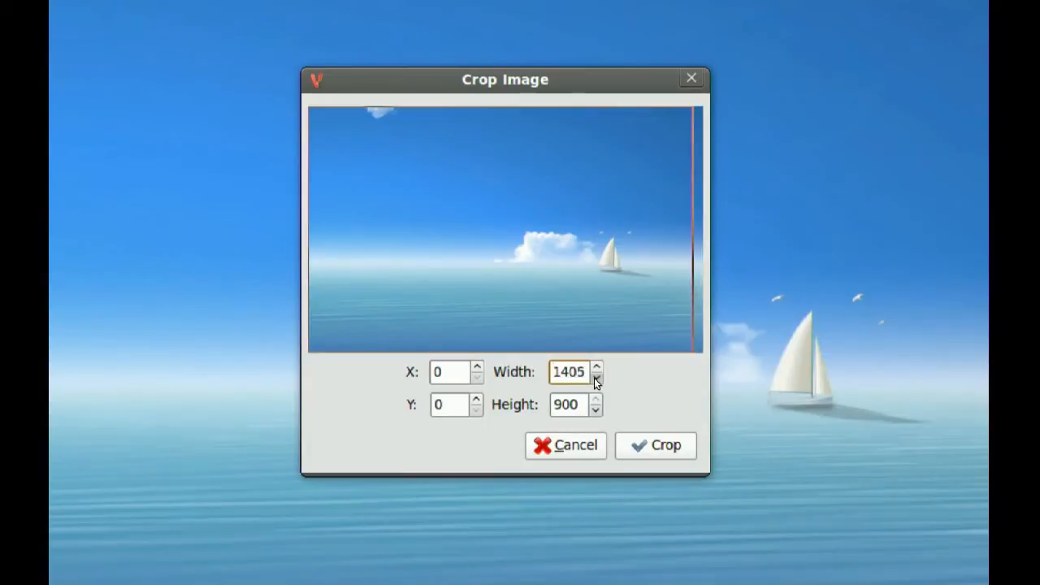
click(597, 377)
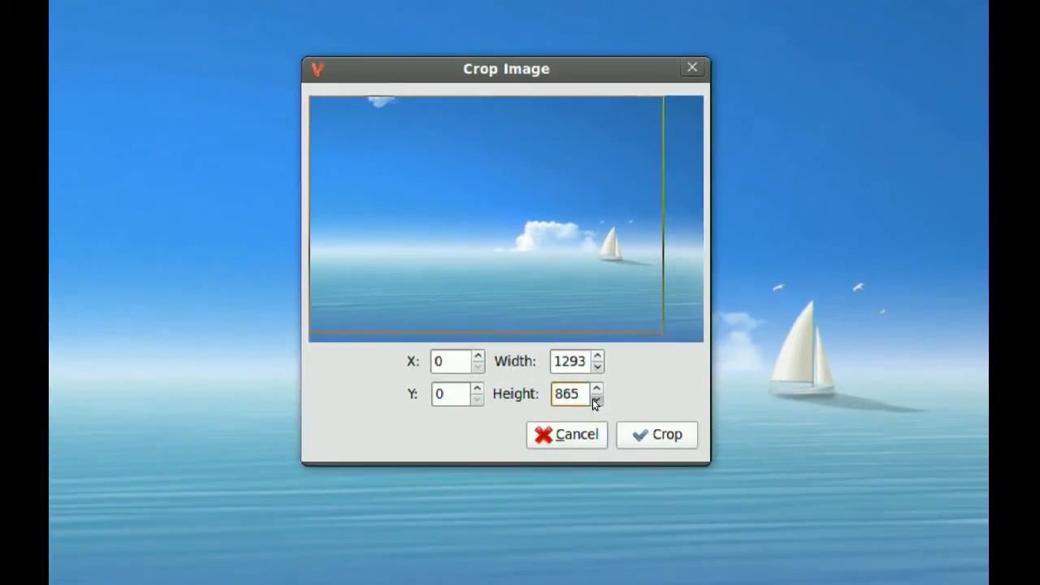
click(597, 399)
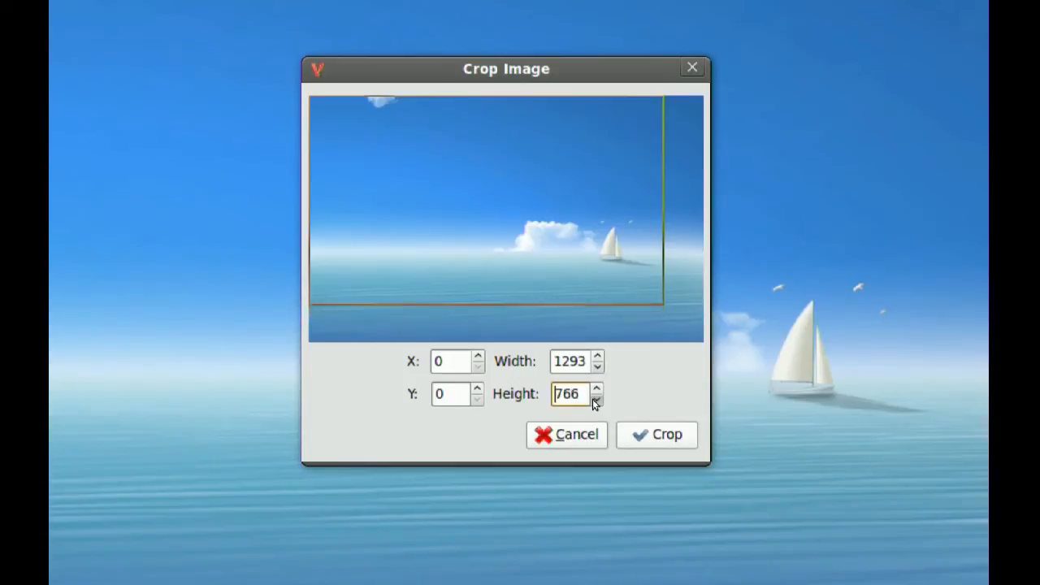
click(597, 398)
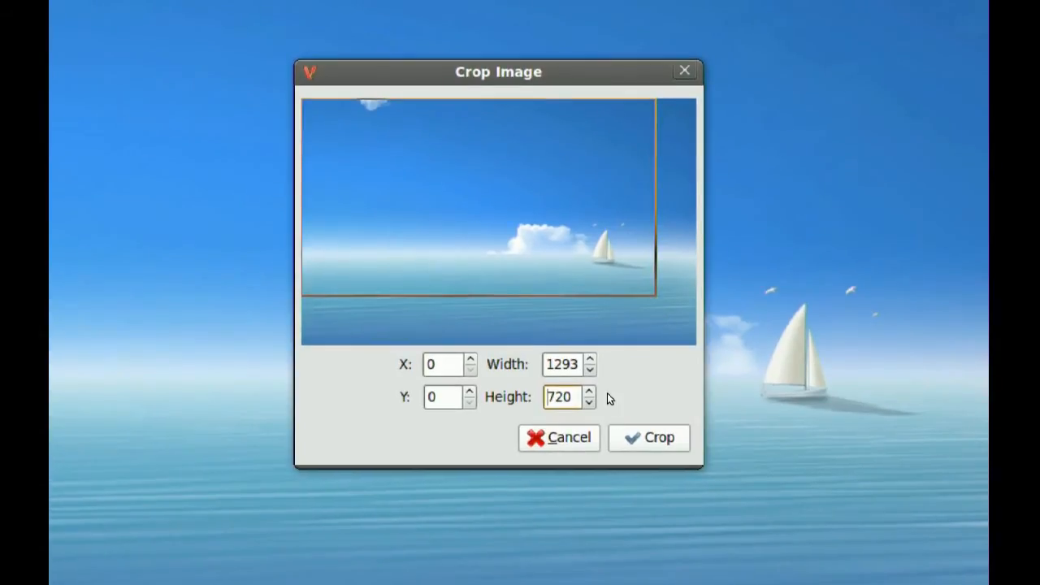
click(648, 437)
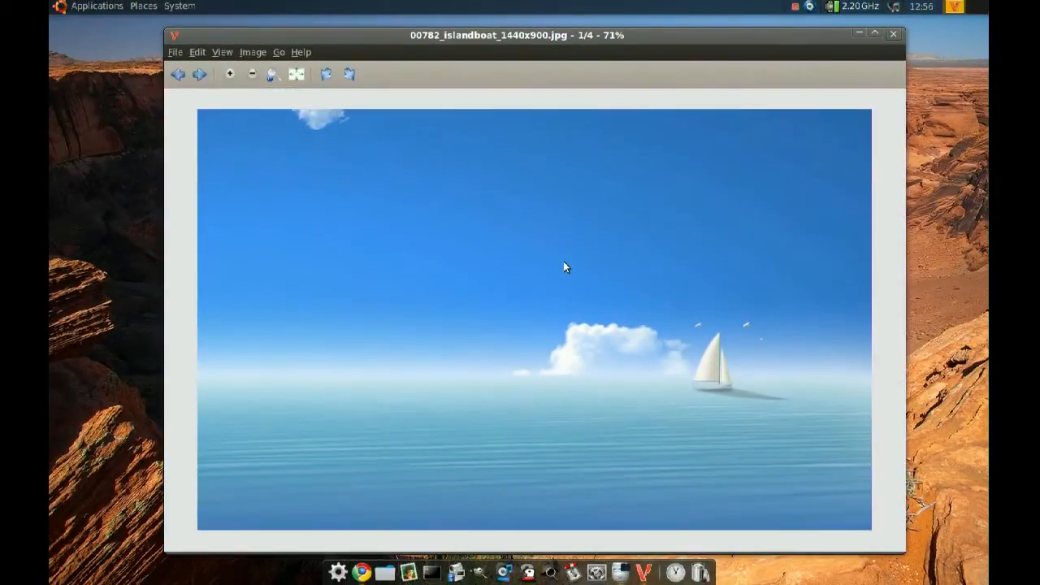
Set the island boat picture as the desktop wallpaper from Viewnior
click(253, 52)
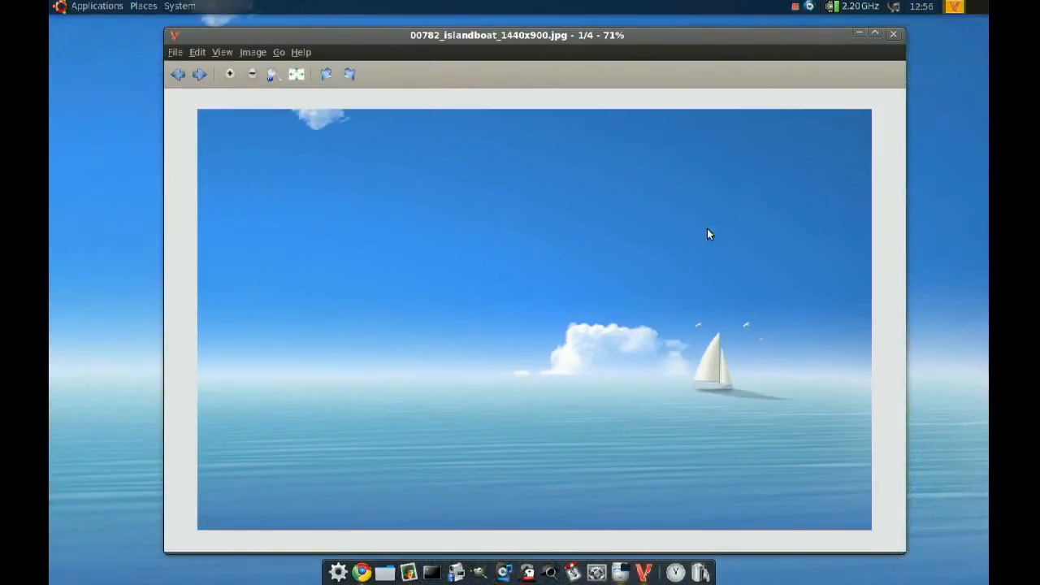
click(893, 34)
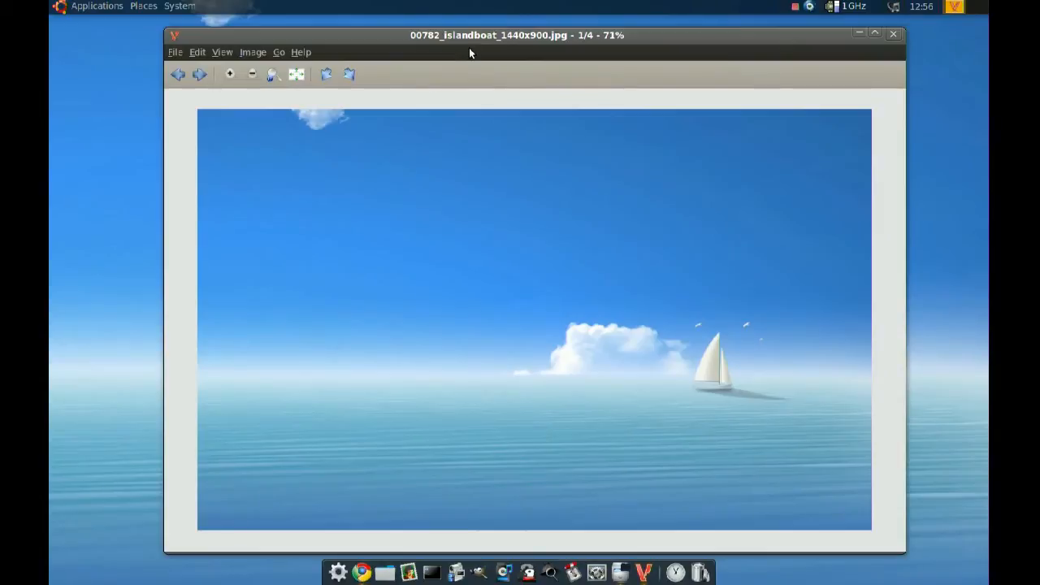
mouse_move(809, 60)
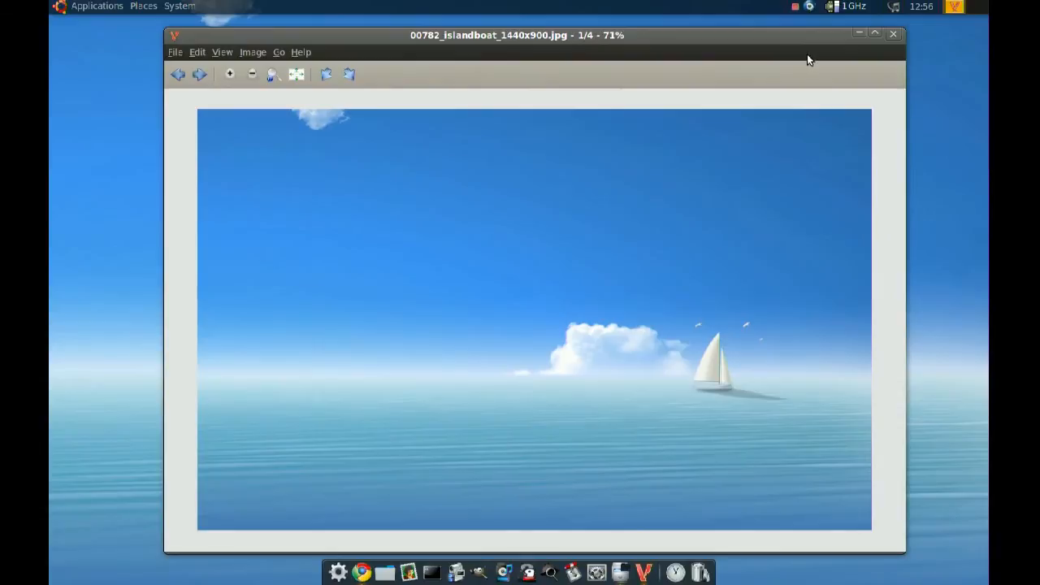
mouse_move(822, 170)
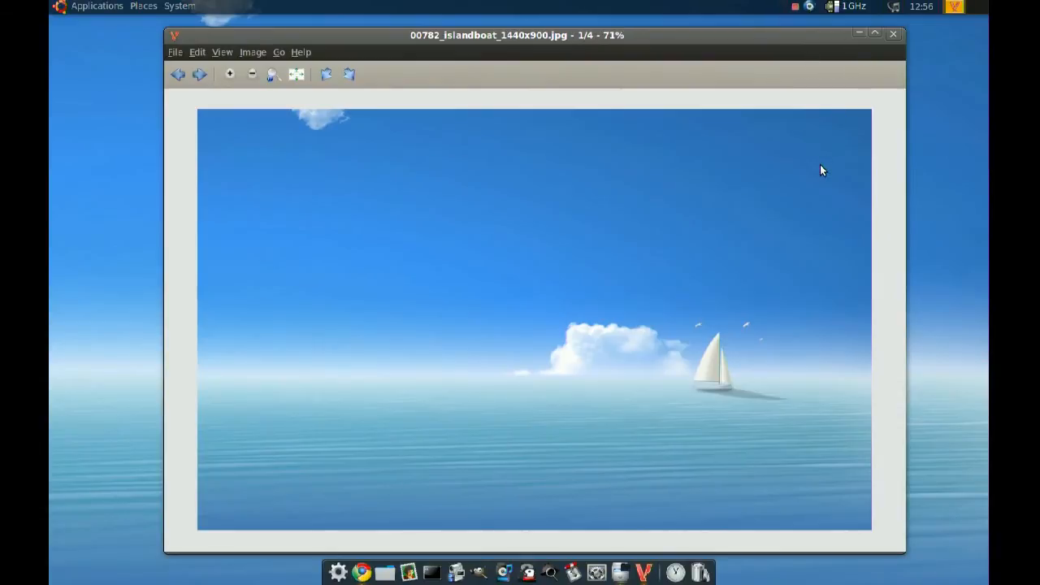
mouse_move(830, 152)
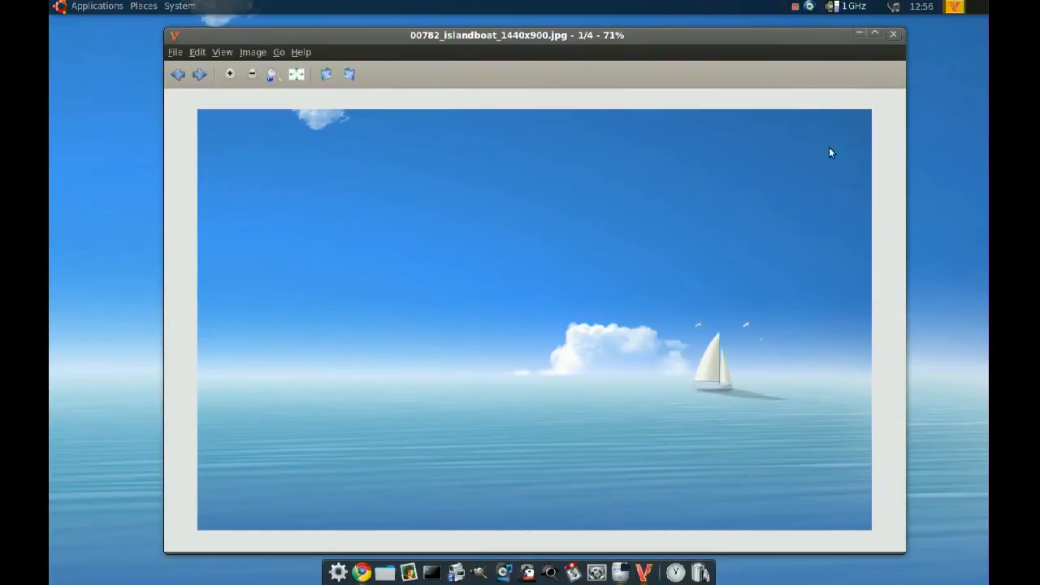
mouse_move(893, 34)
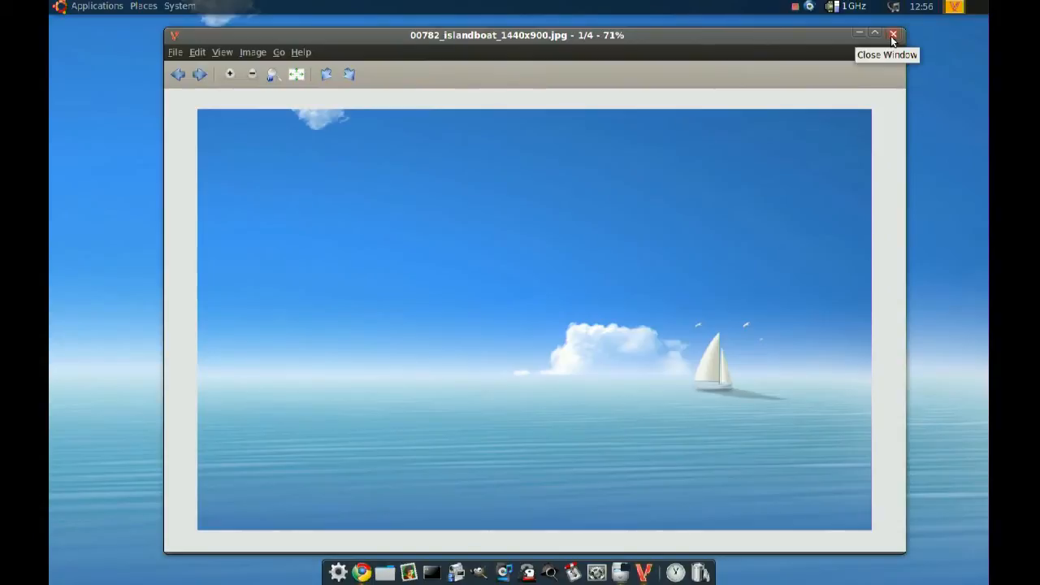
Close Viewnior and select joysick2_e0.gif in the home Pictures folder
click(893, 34)
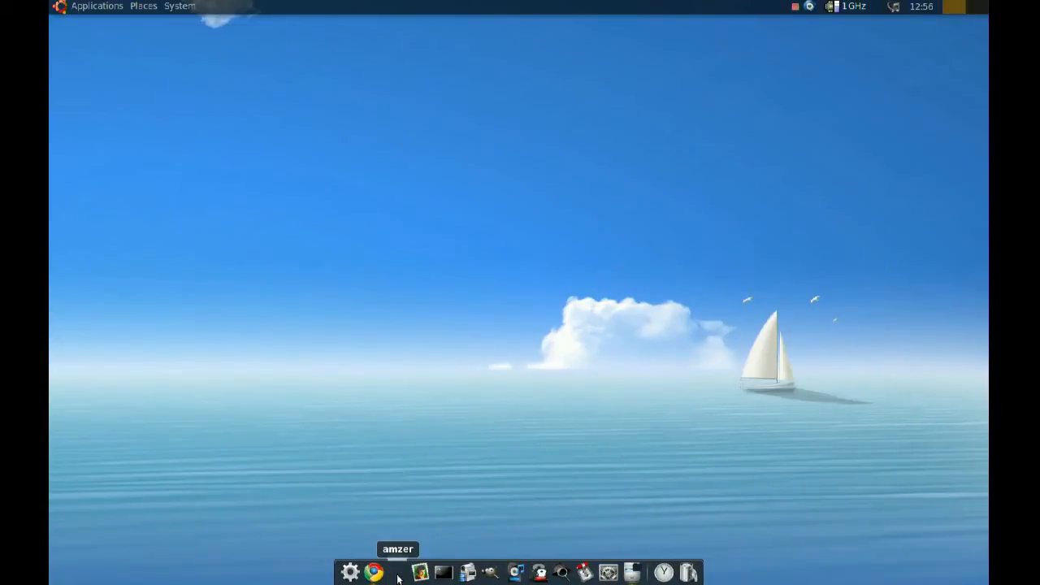
click(397, 572)
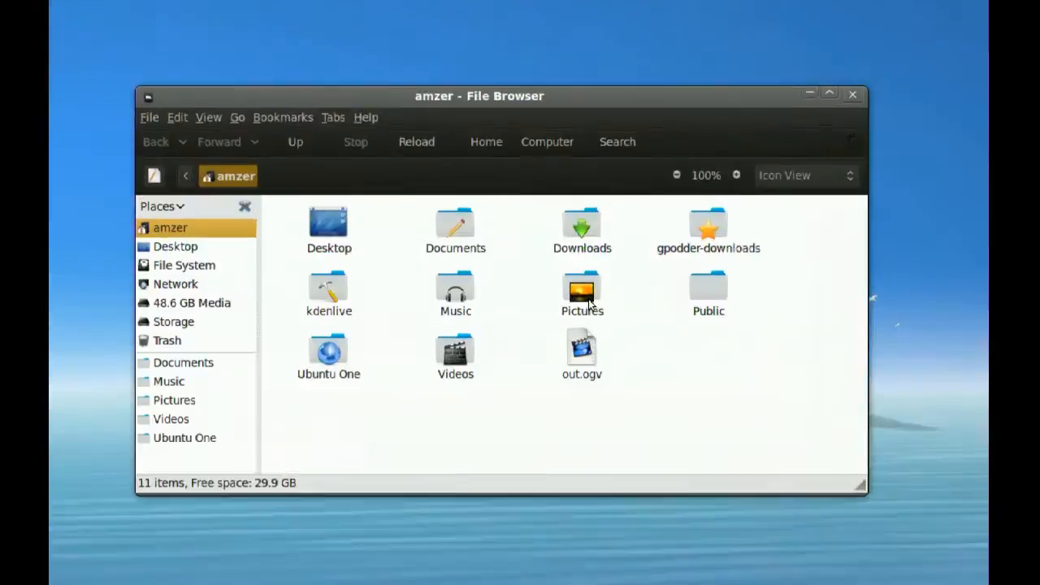
double_click(581, 292)
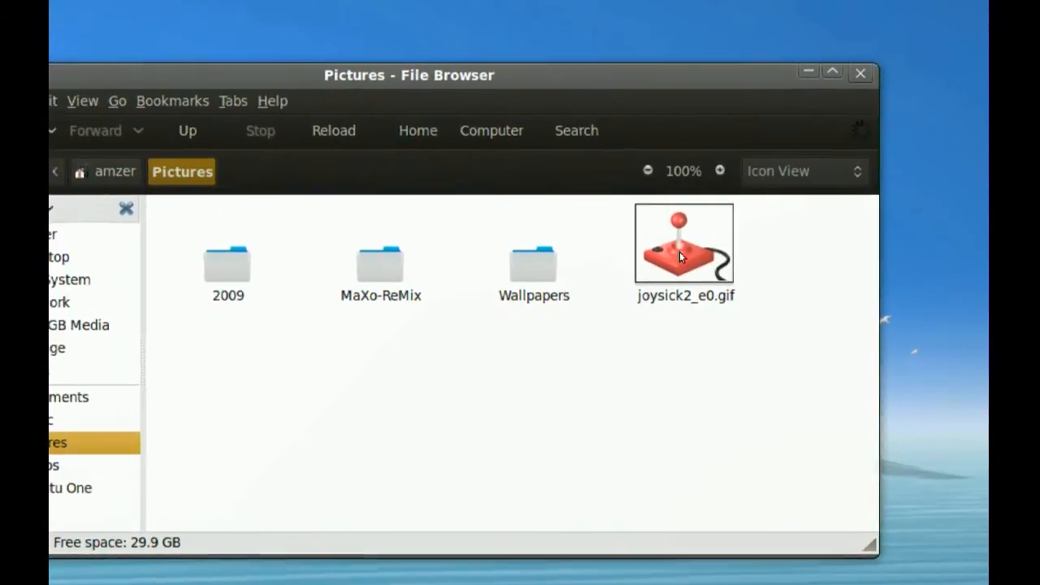
click(683, 244)
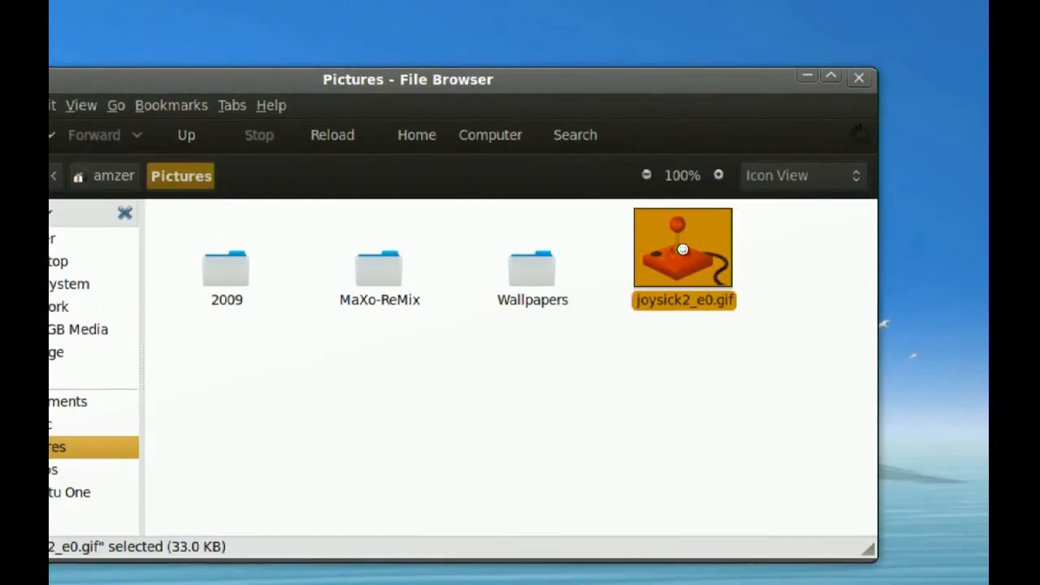
double_click(682, 246)
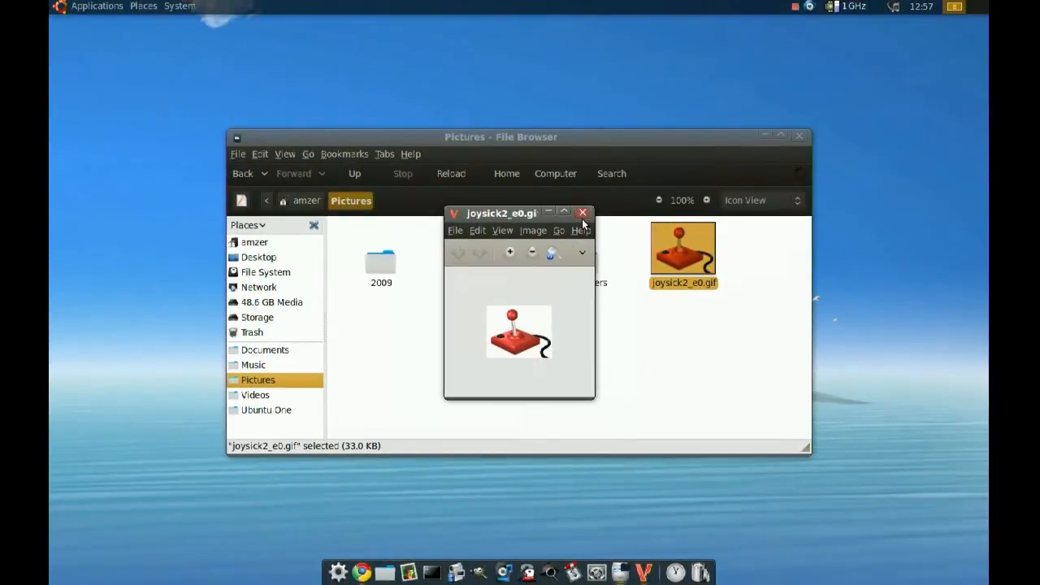
click(582, 213)
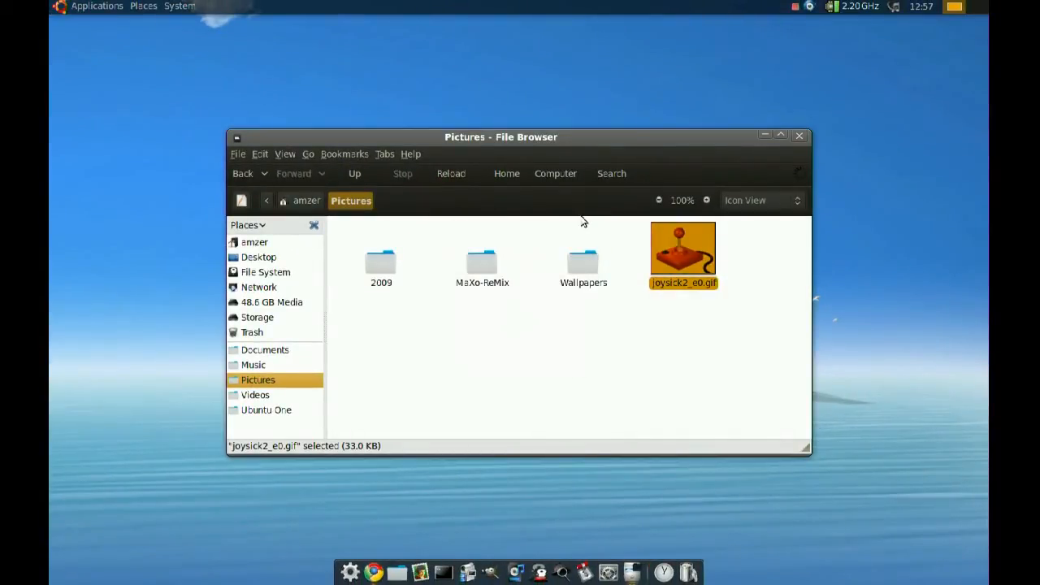